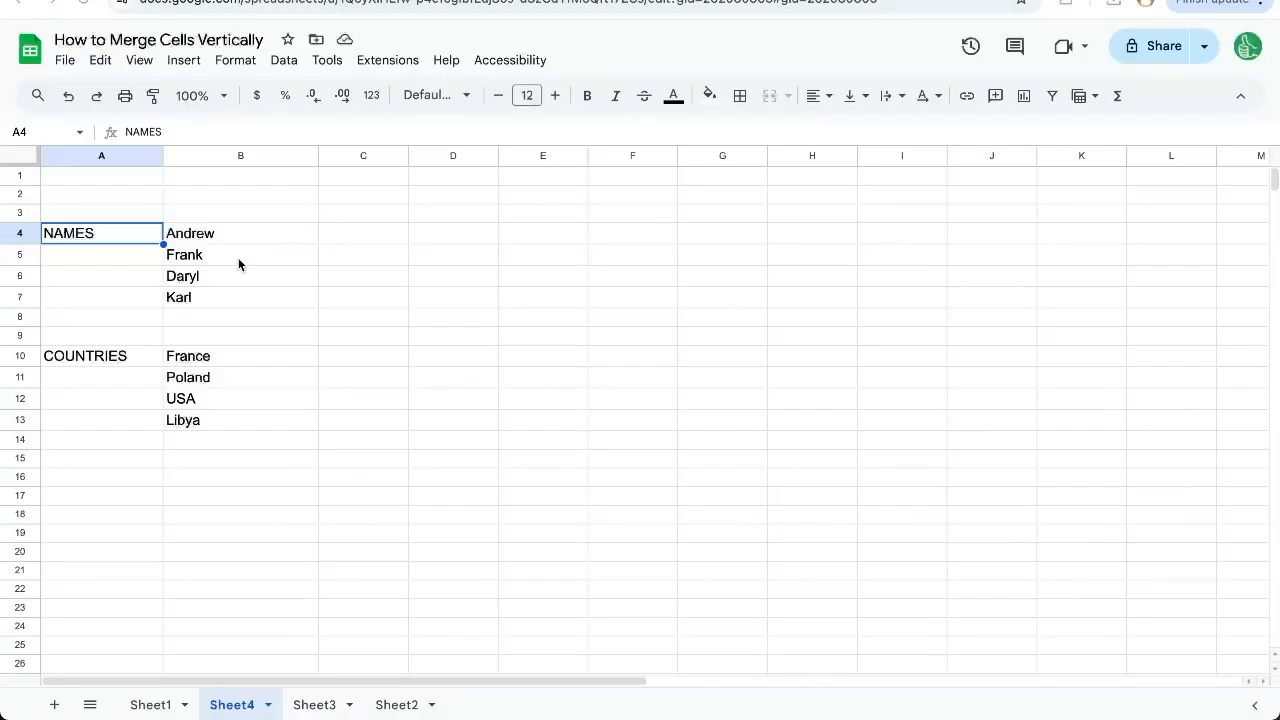
{"action": "mouse_move", "coordinate": [230, 247]}
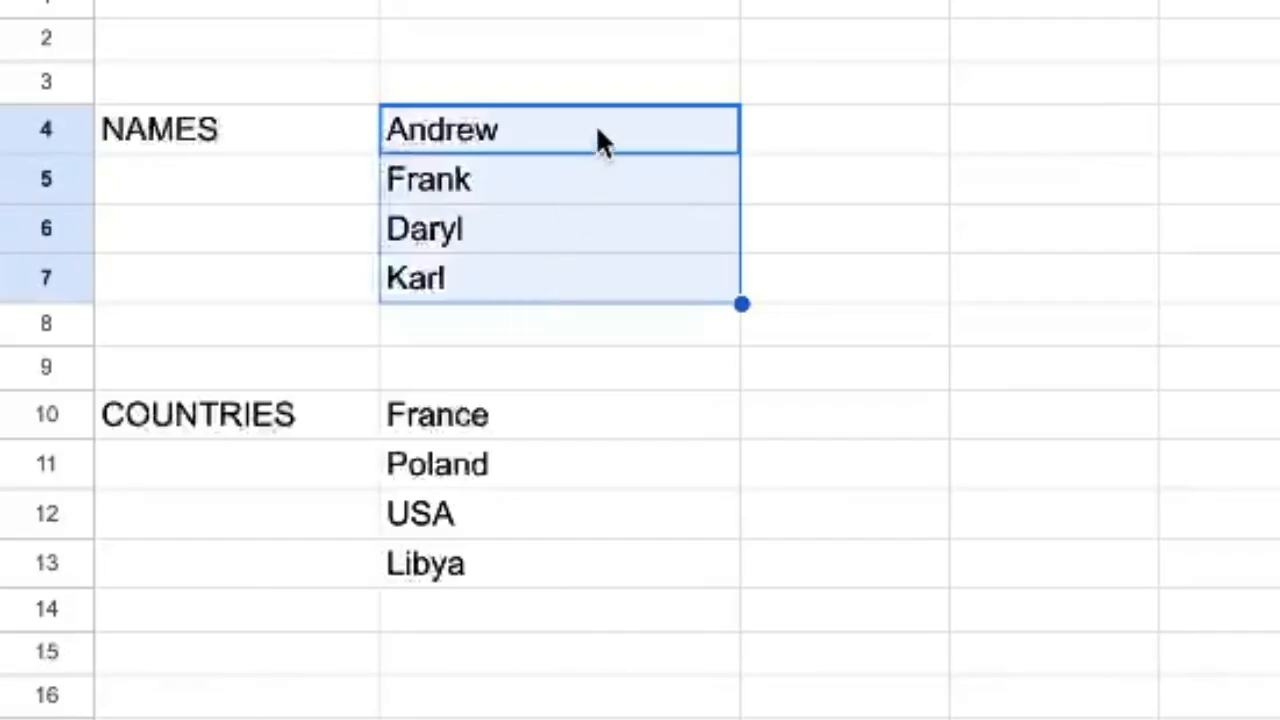
- Merge COUNTRIES with the three cells below (A10:A13) vertically and align it to middle
{"action": "left_click", "coordinate": [237, 128]}
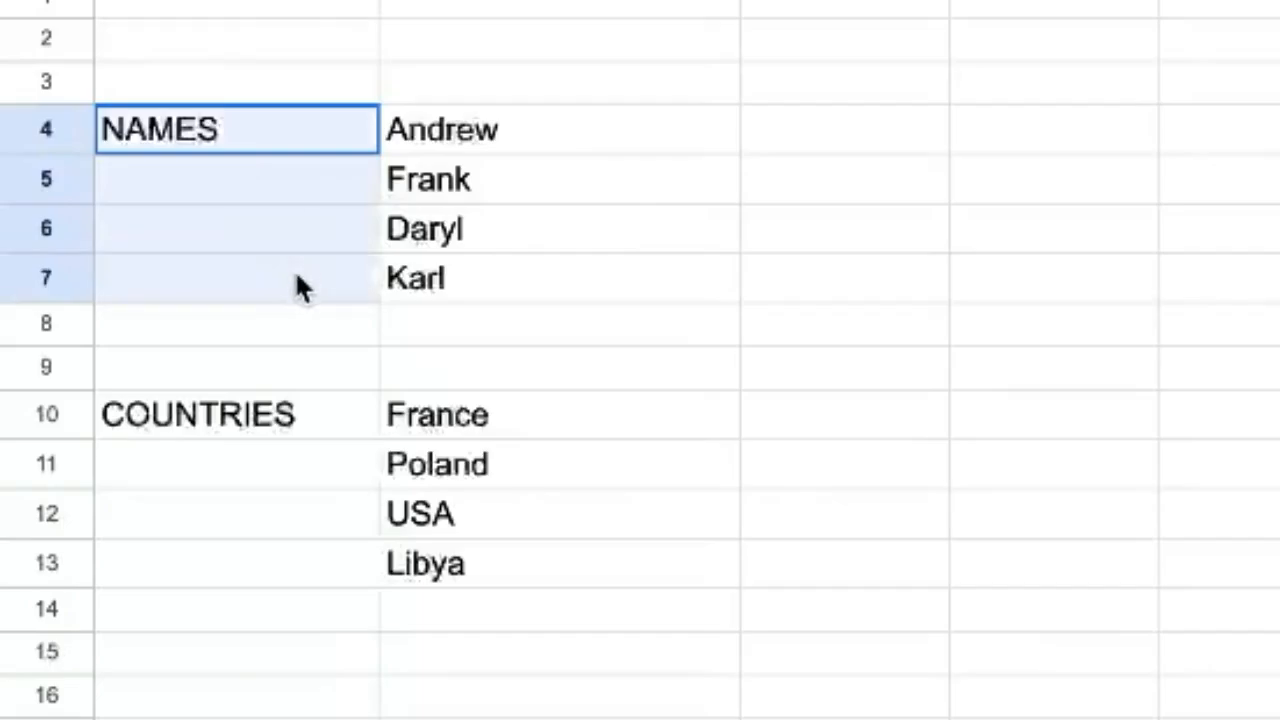
{"action": "mouse_move", "coordinate": [280, 293]}
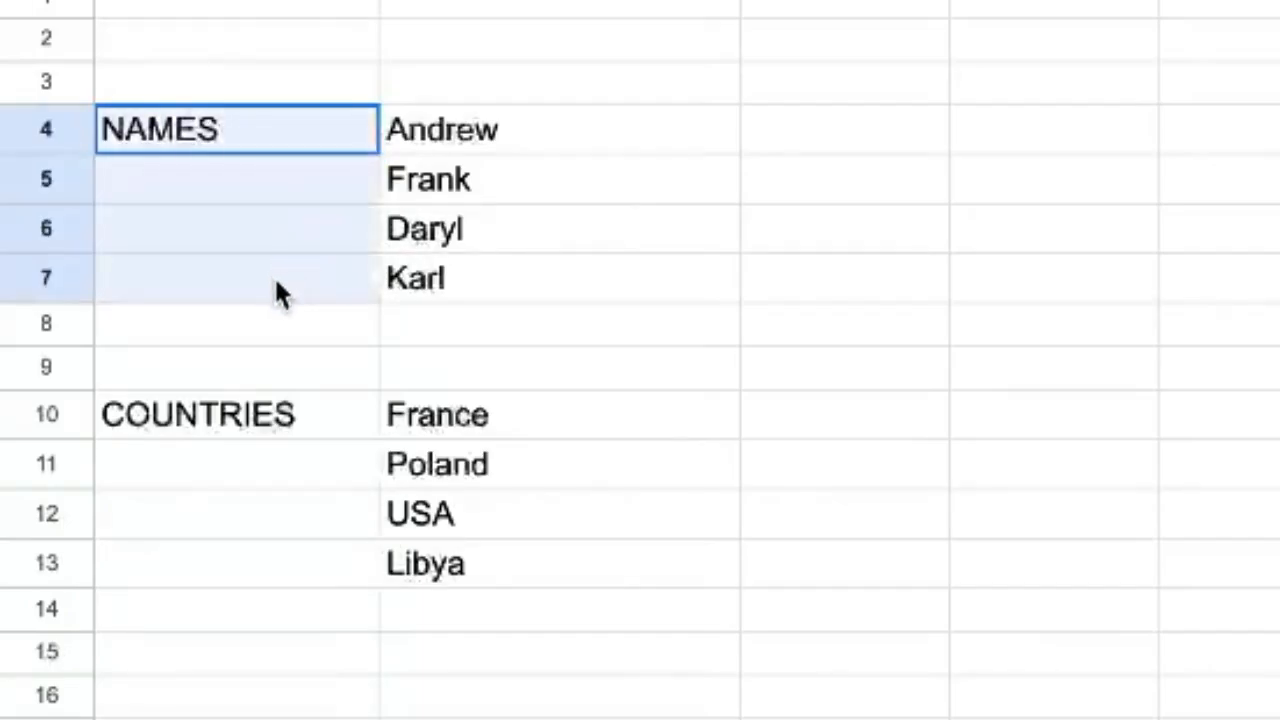
{"action": "left_click_drag", "start_coordinate": [237, 128], "coordinate": [237, 277]}
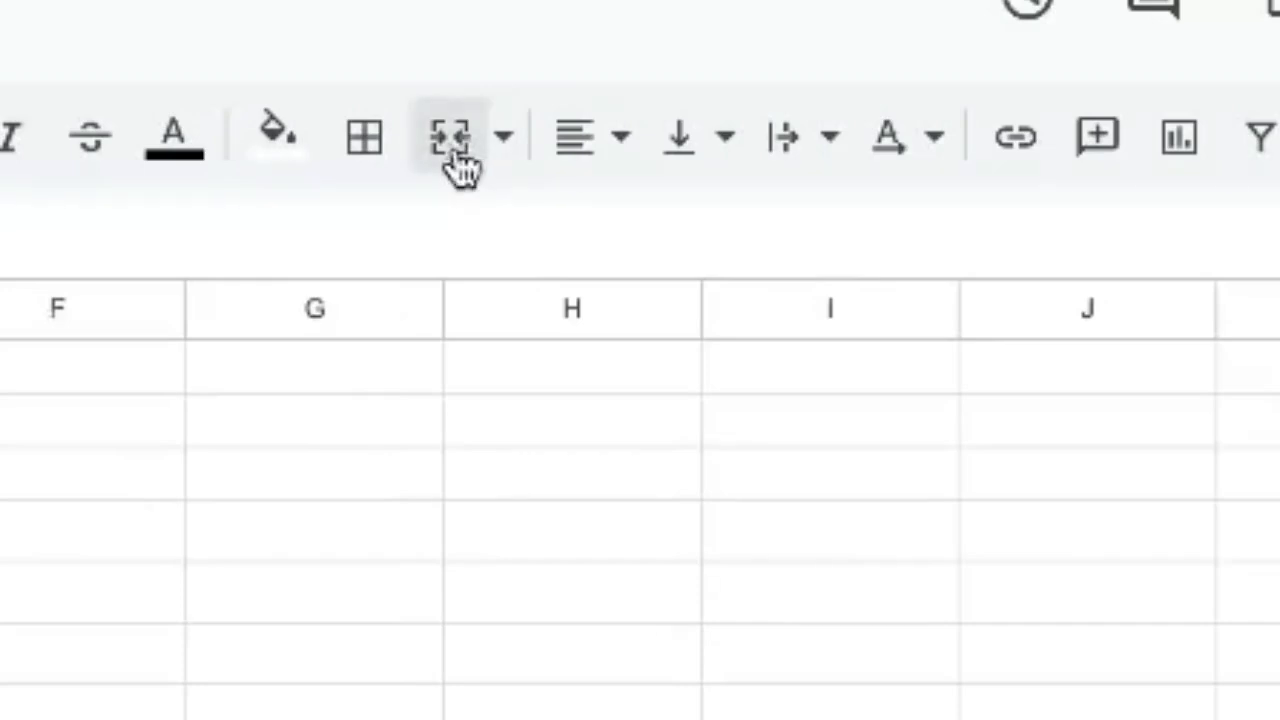
{"action": "mouse_move", "coordinate": [450, 137]}
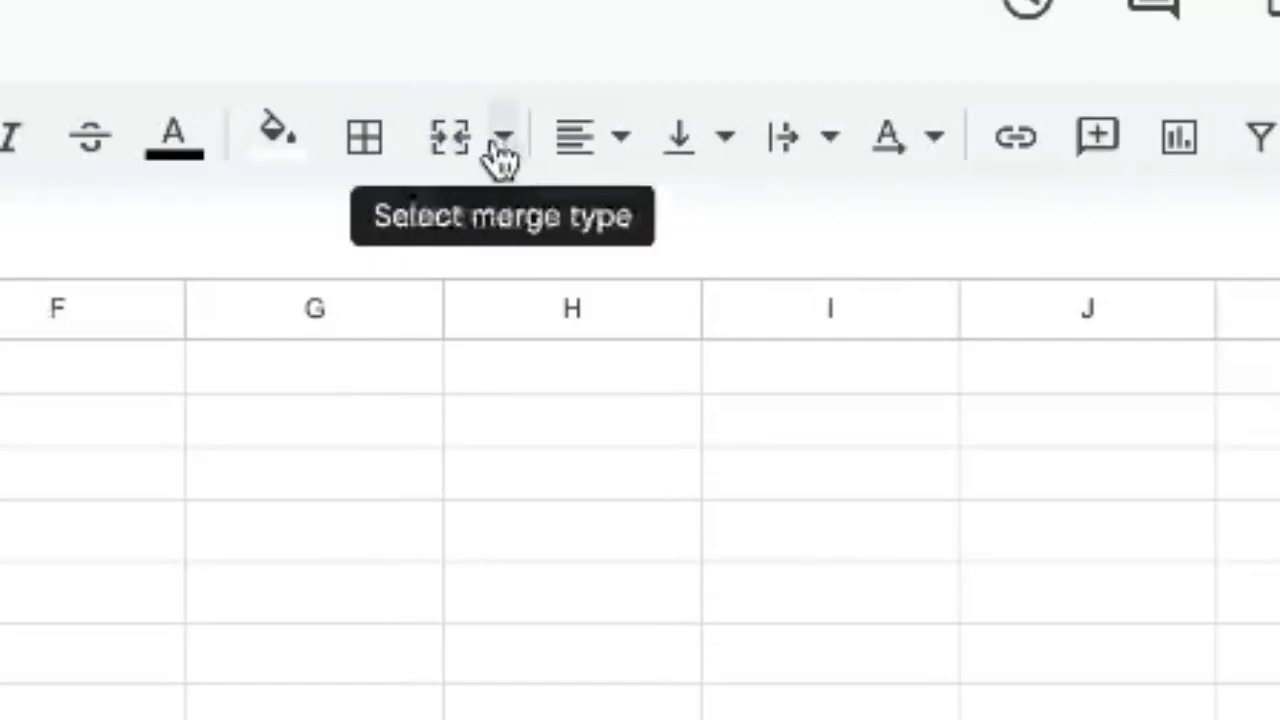
{"action": "left_click", "coordinate": [448, 137]}
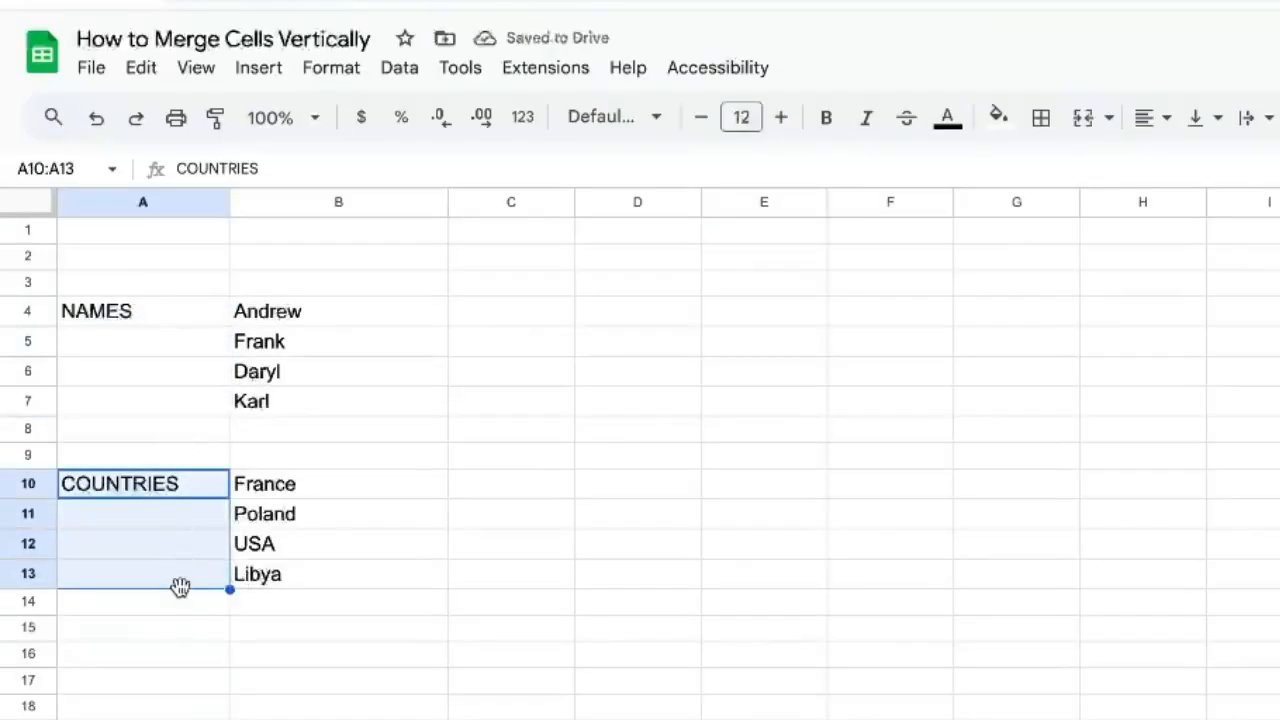
{"action": "mouse_move", "coordinate": [331, 67]}
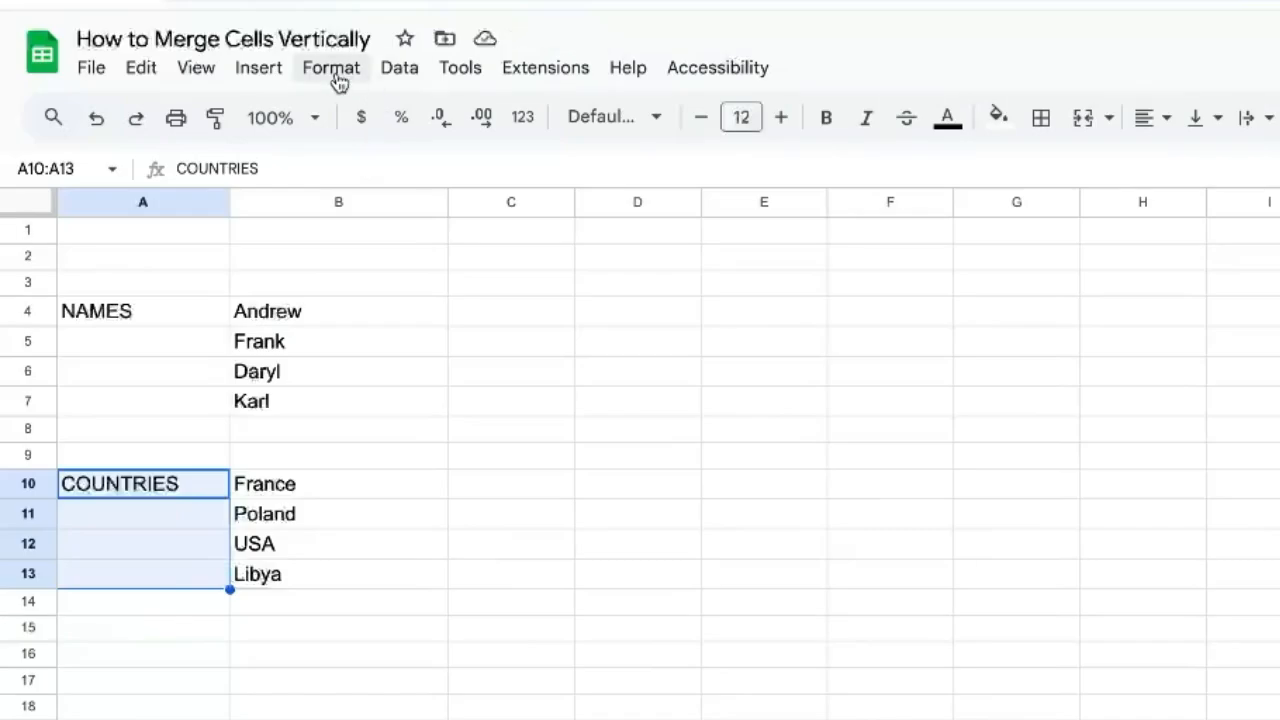
{"action": "left_click", "coordinate": [331, 67]}
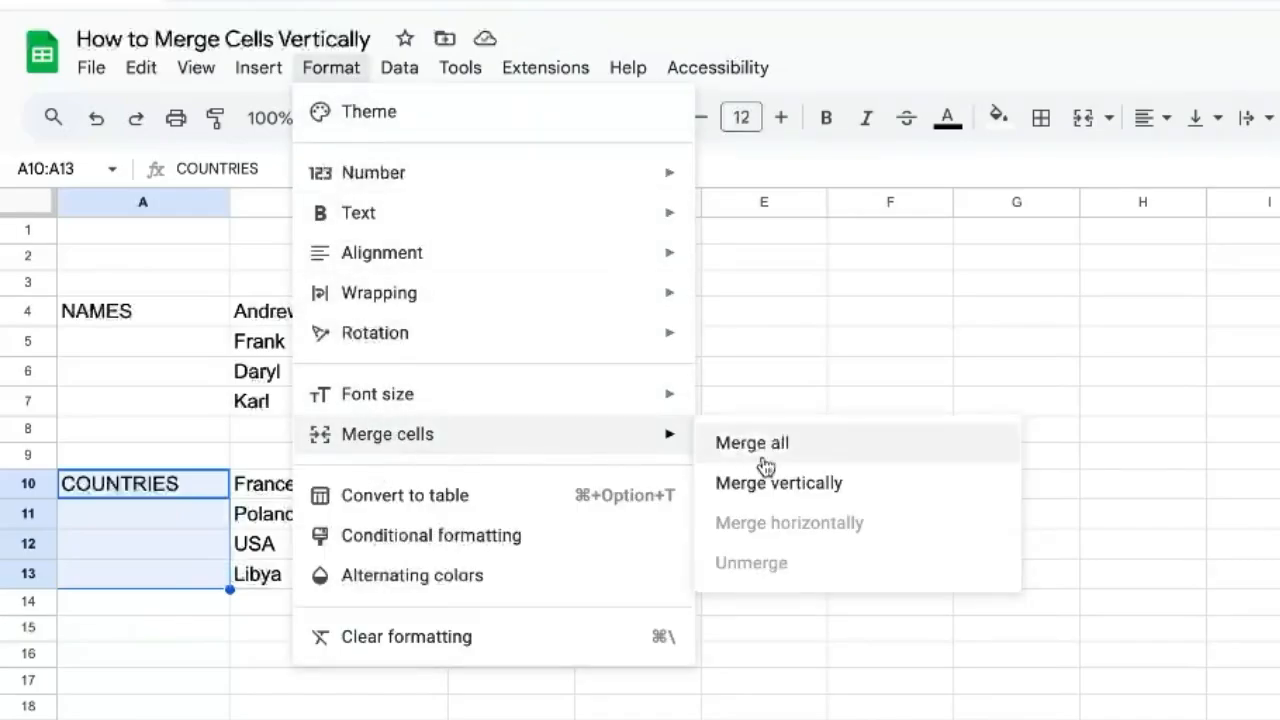
{"action": "left_click", "coordinate": [778, 483]}
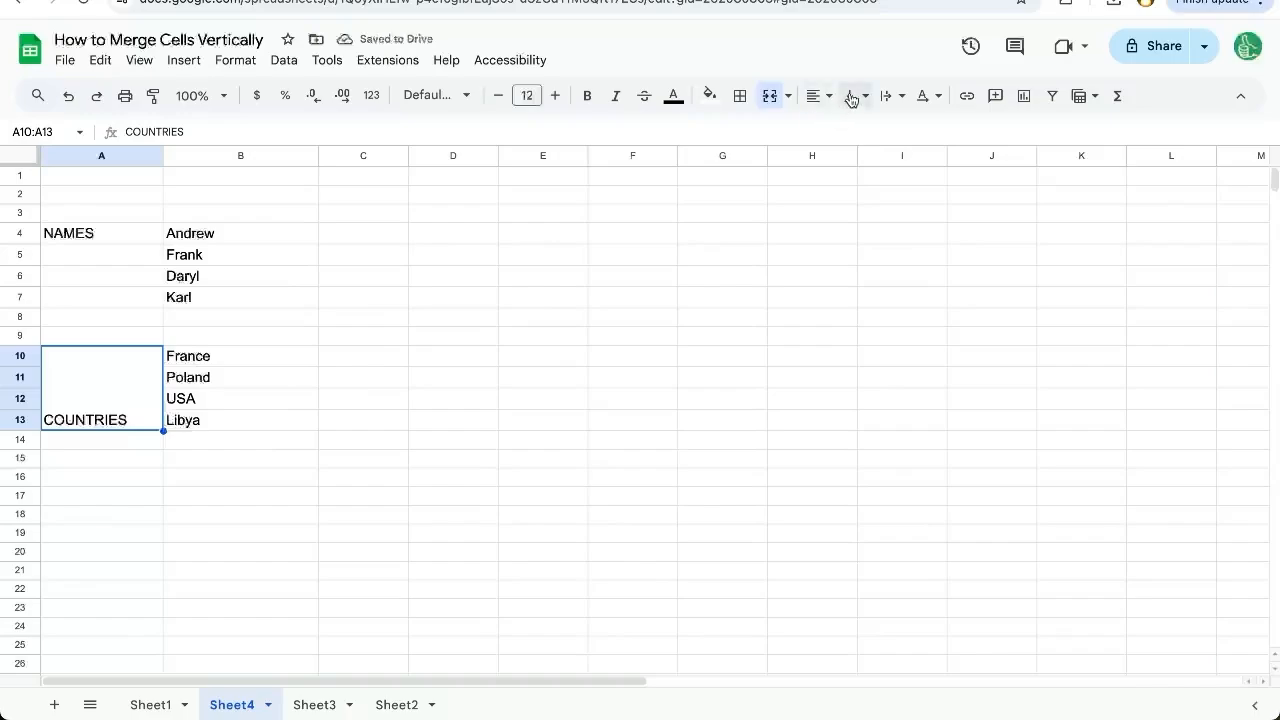
{"action": "left_click", "coordinate": [851, 95]}
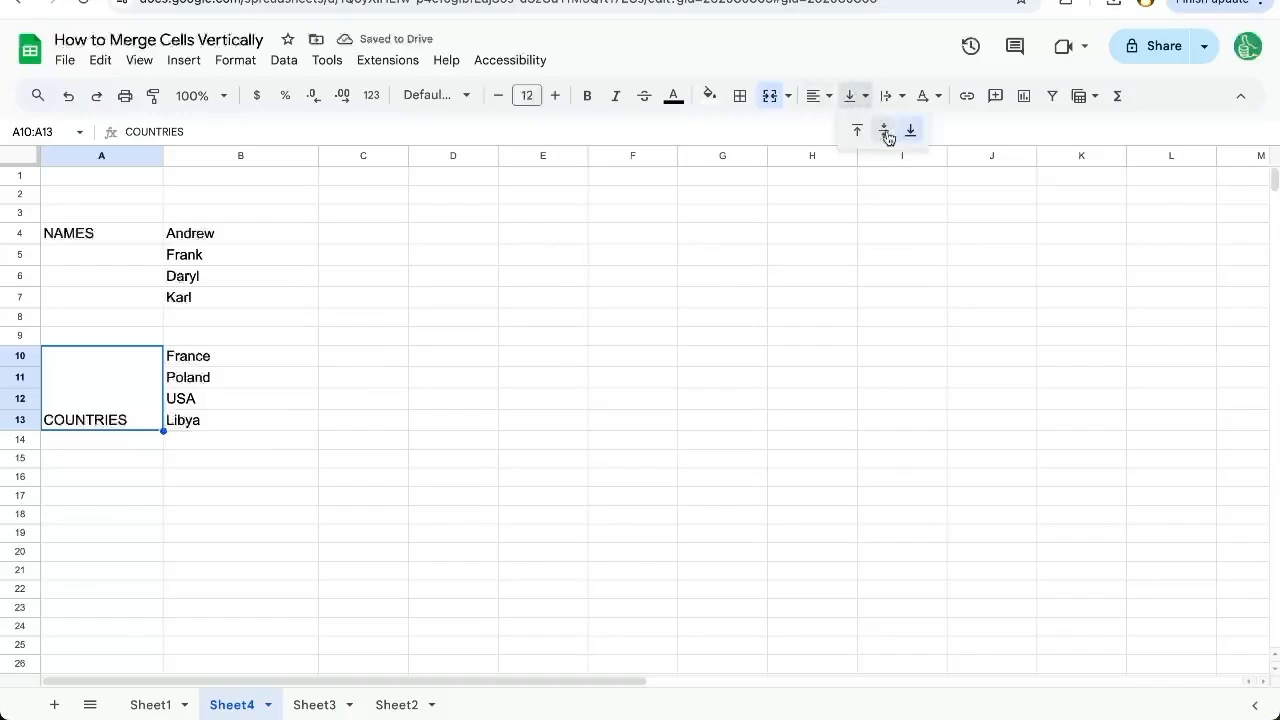
{"action": "left_click", "coordinate": [884, 131]}
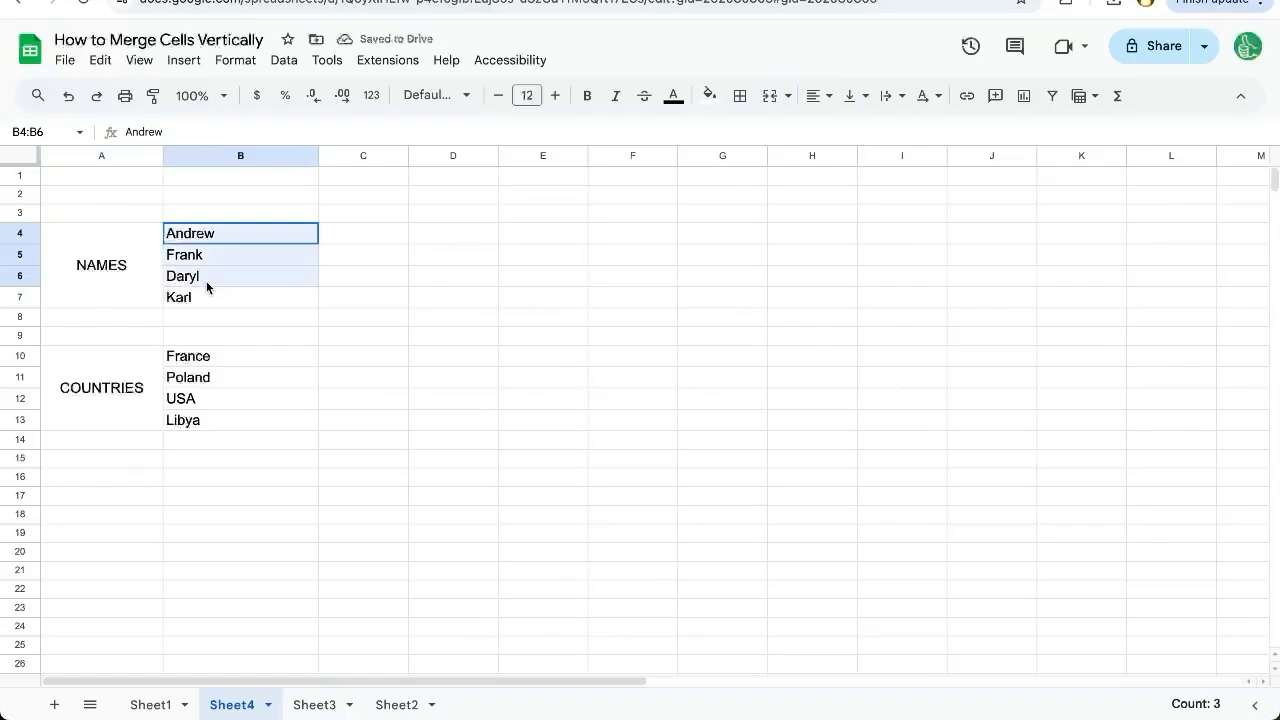
- Fill the names Andrew to Karl yellow and the NAMES header light yellow
{"action": "left_click", "coordinate": [709, 95]}
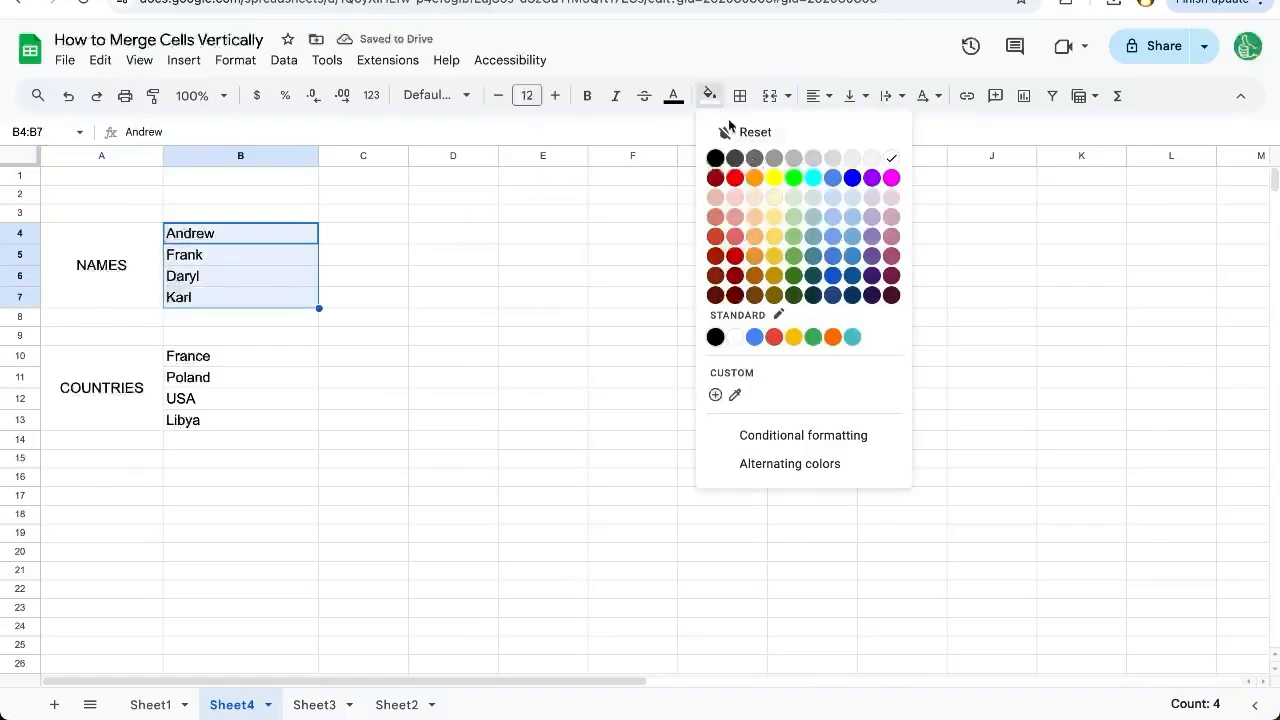
{"action": "left_click", "coordinate": [773, 216]}
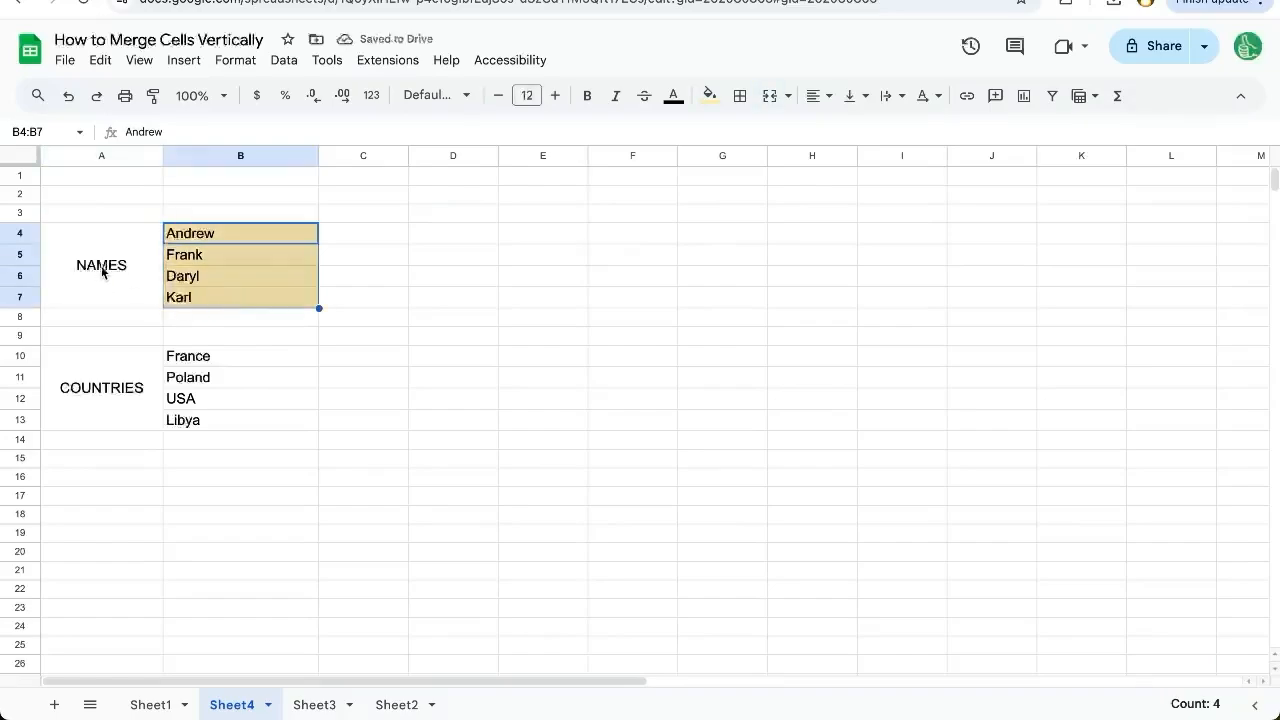
{"action": "left_click", "coordinate": [708, 96]}
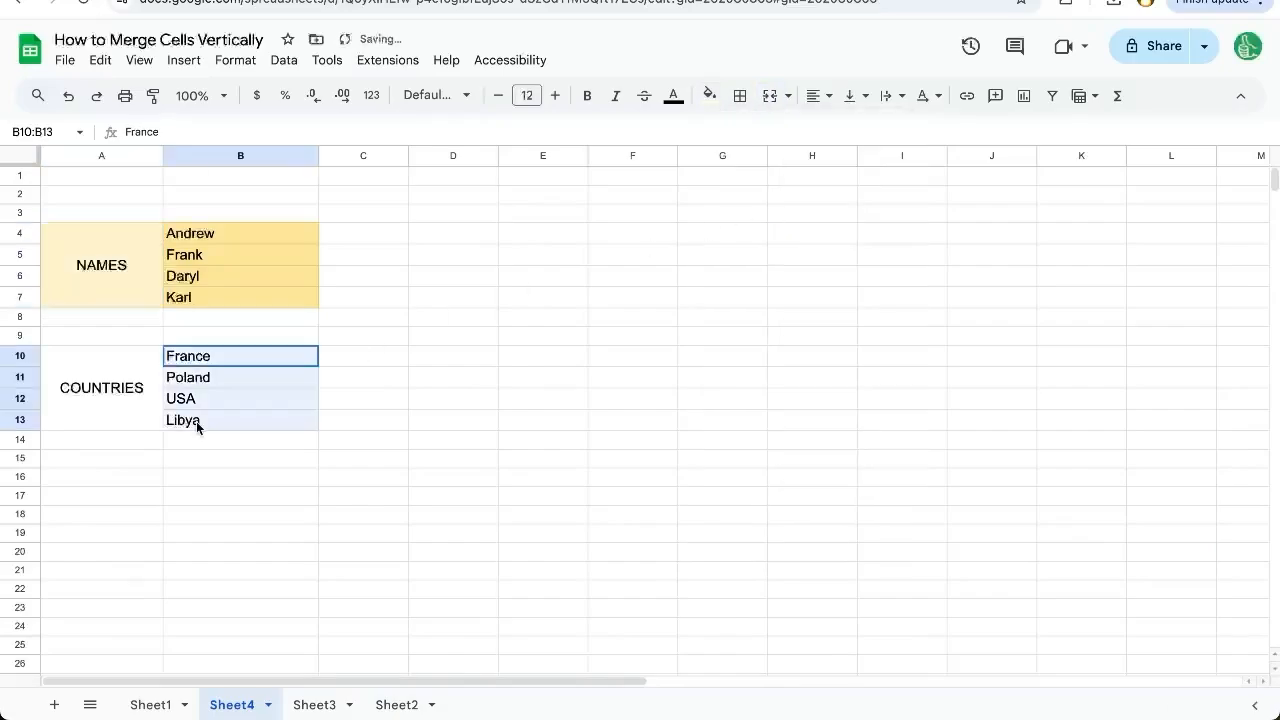
- Fill the countries France to Libya blue and the COUNTRIES header light blue
{"action": "left_click", "coordinate": [708, 95]}
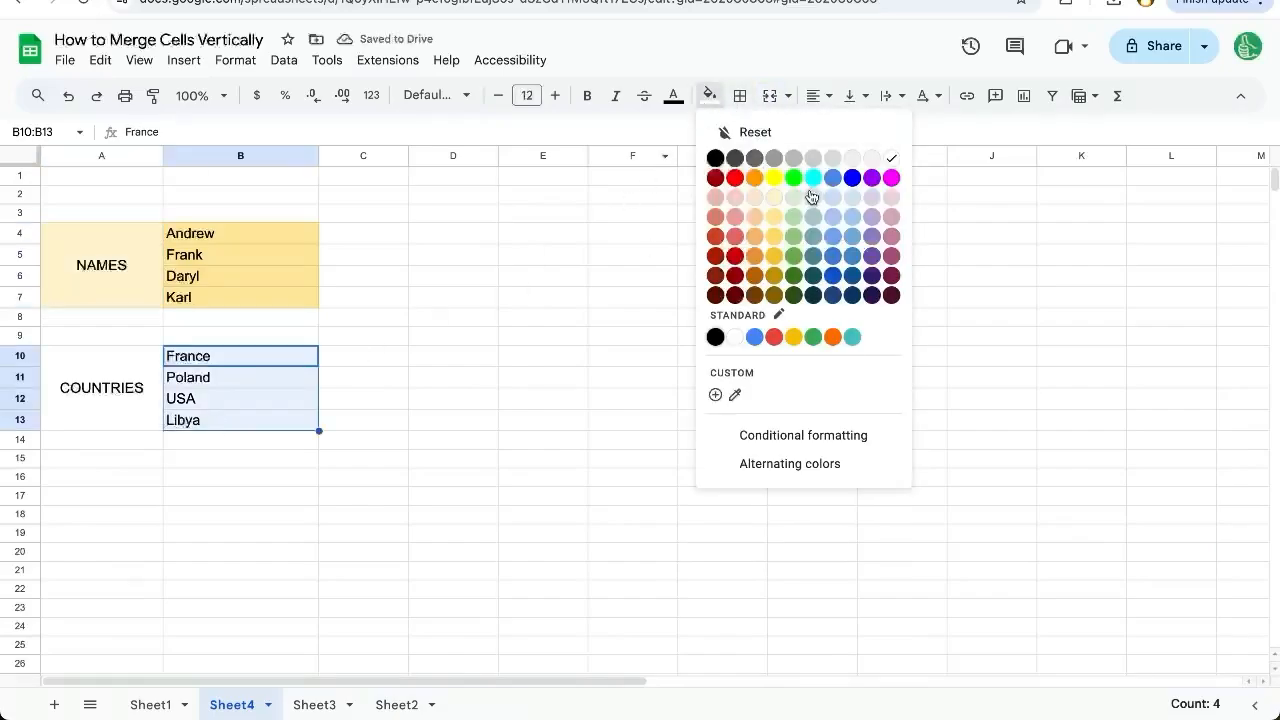
{"action": "left_click", "coordinate": [832, 177]}
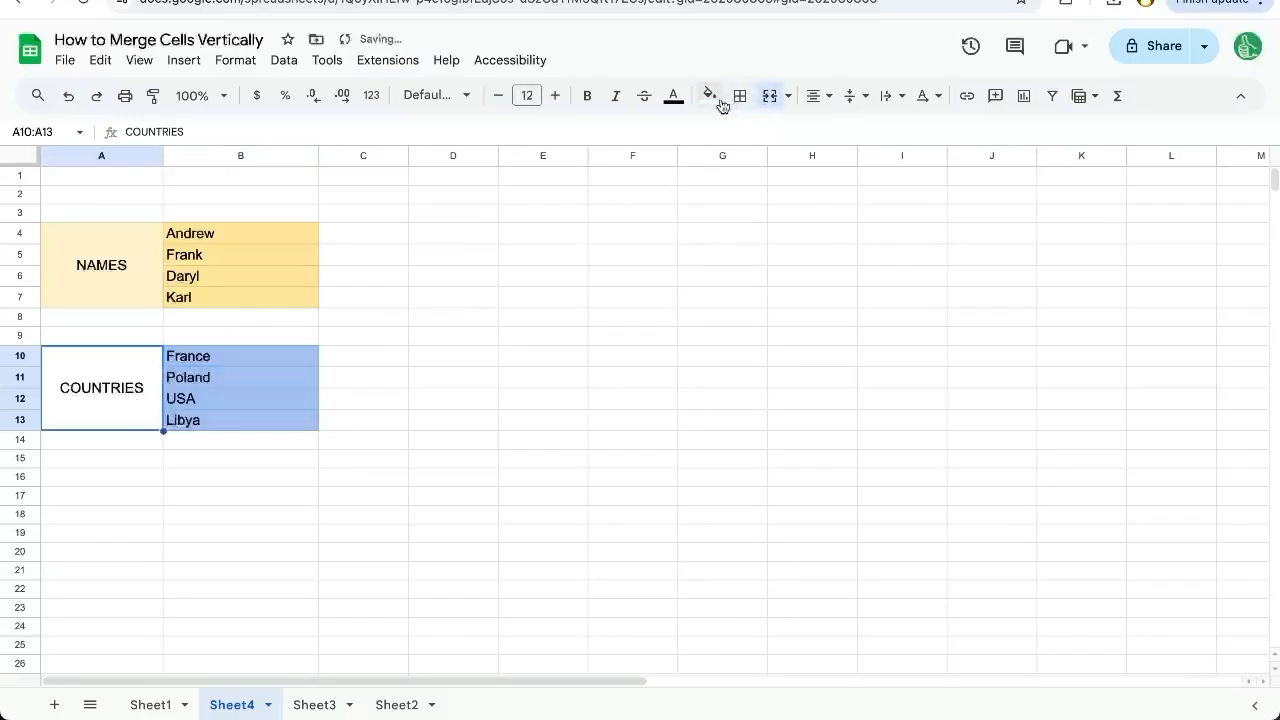
{"action": "left_click", "coordinate": [709, 95]}
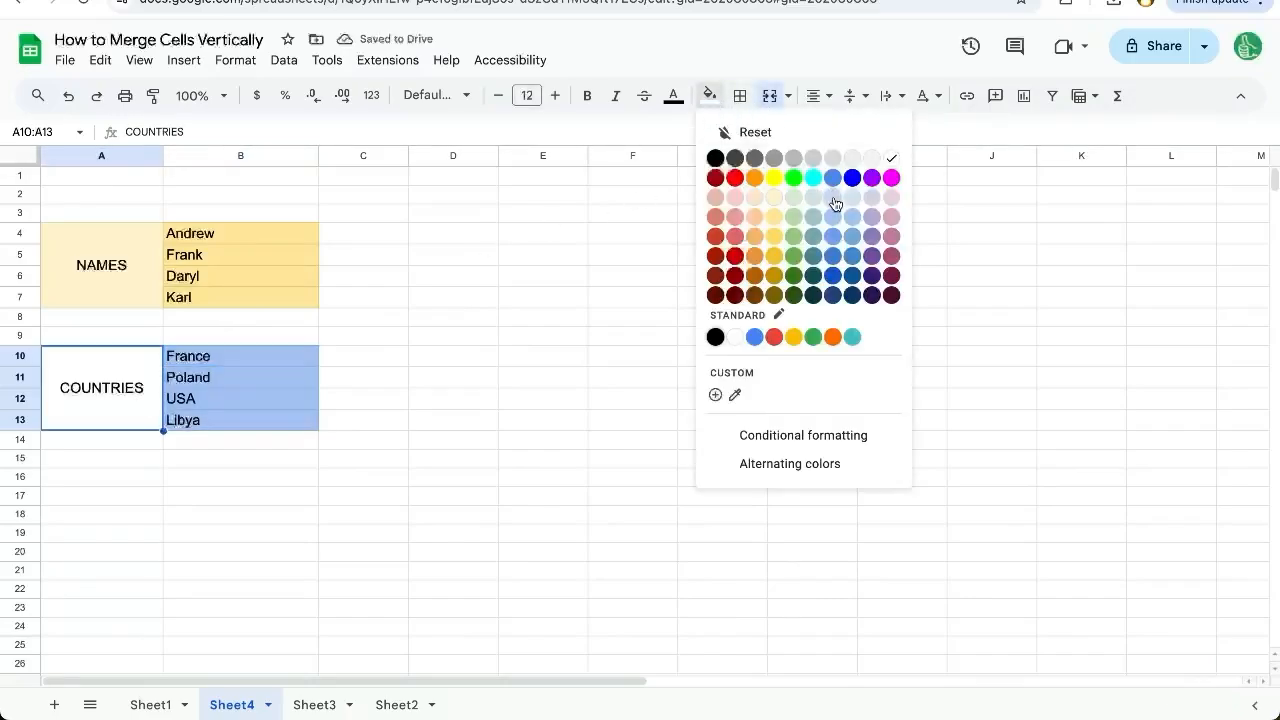
{"action": "left_click", "coordinate": [139, 60]}
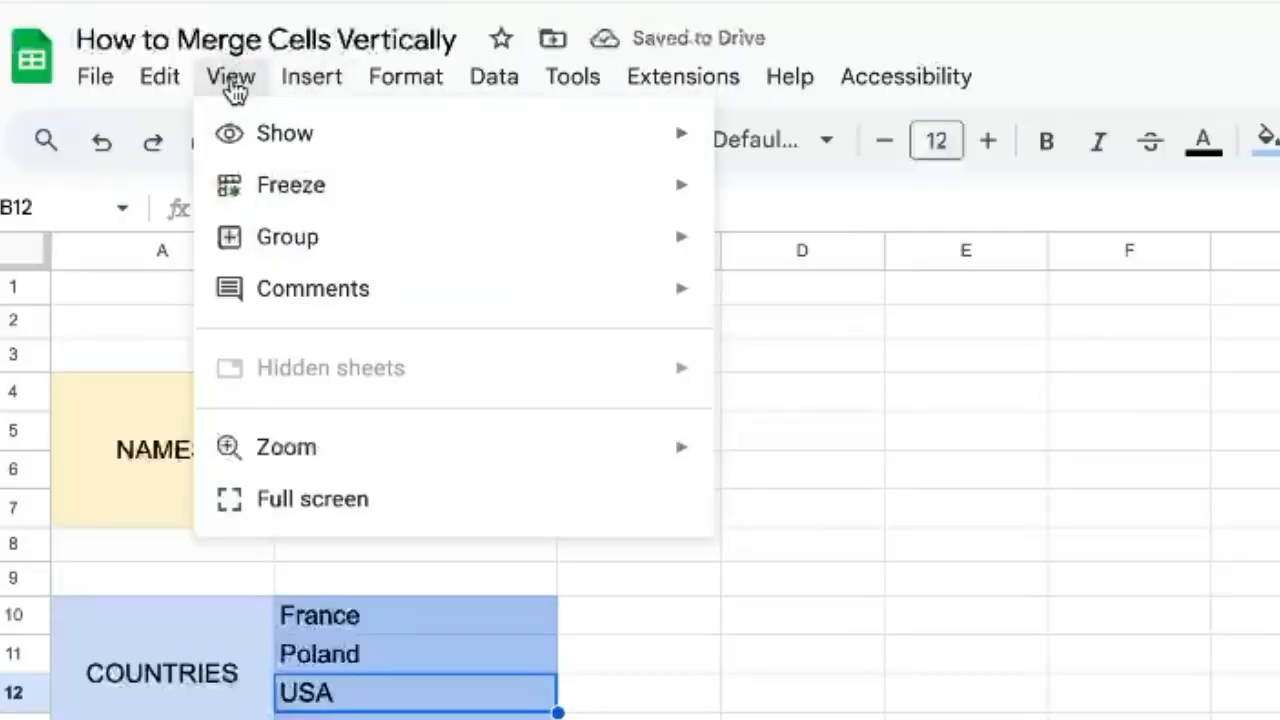
{"action": "mouse_move", "coordinate": [285, 133]}
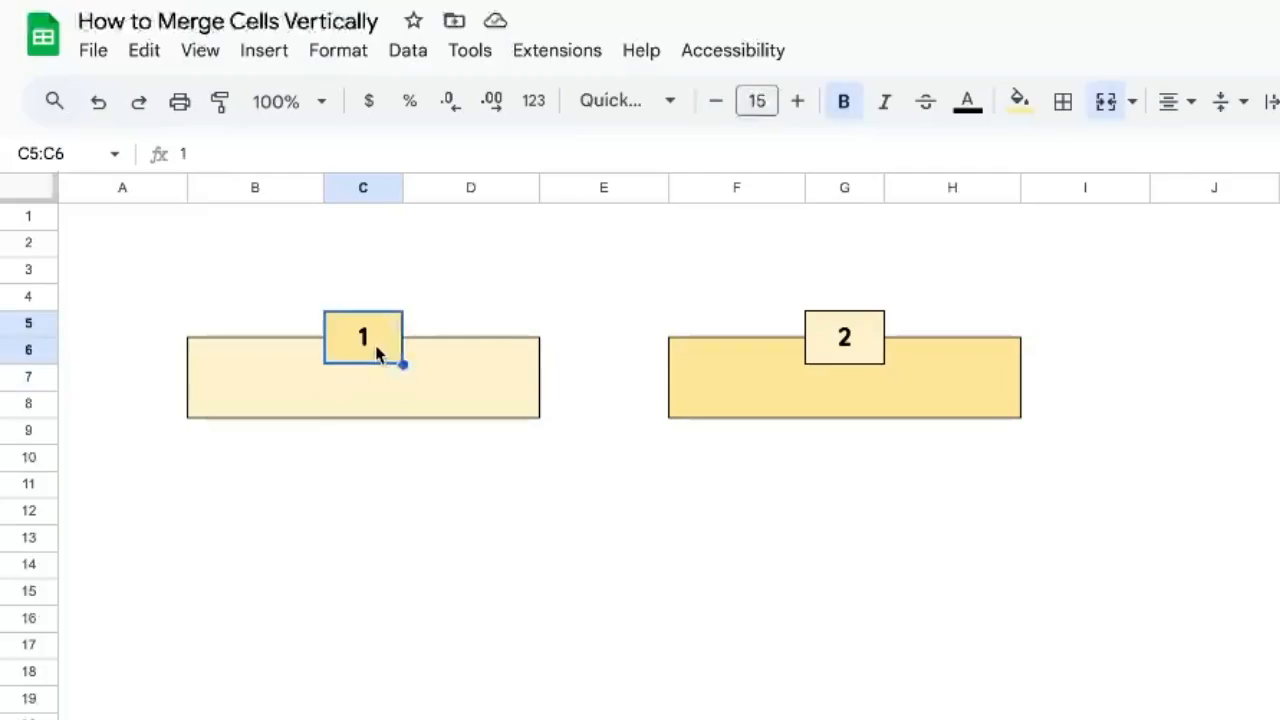
- Select the cell numbered 1 on the sheet with the two boxes
{"action": "left_click", "coordinate": [470, 350]}
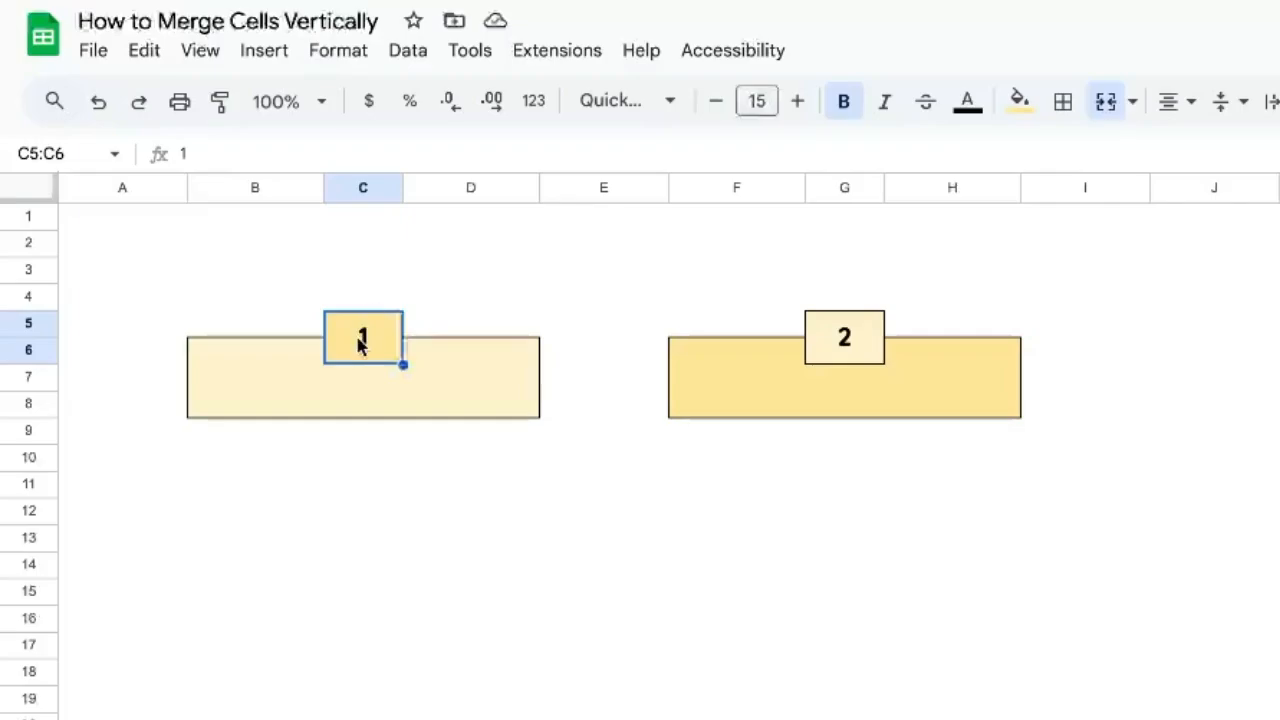
{"action": "mouse_move", "coordinate": [393, 360]}
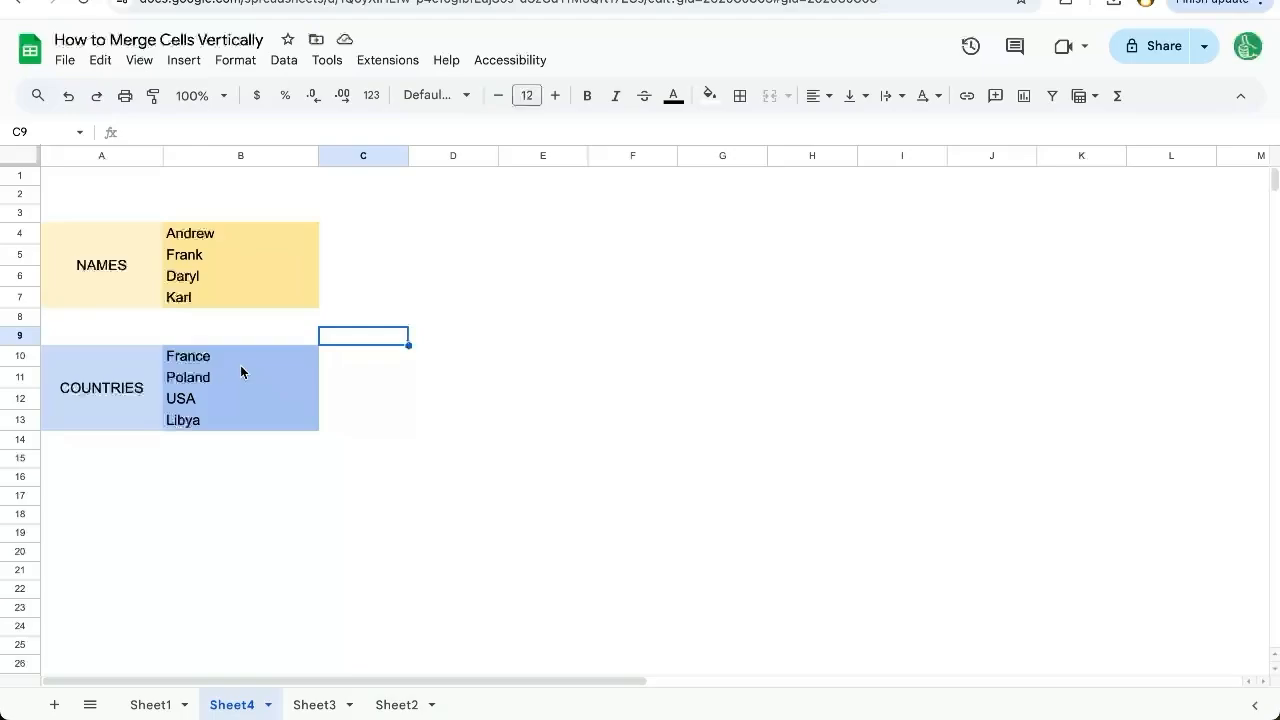
{"action": "mouse_move", "coordinate": [264, 330]}
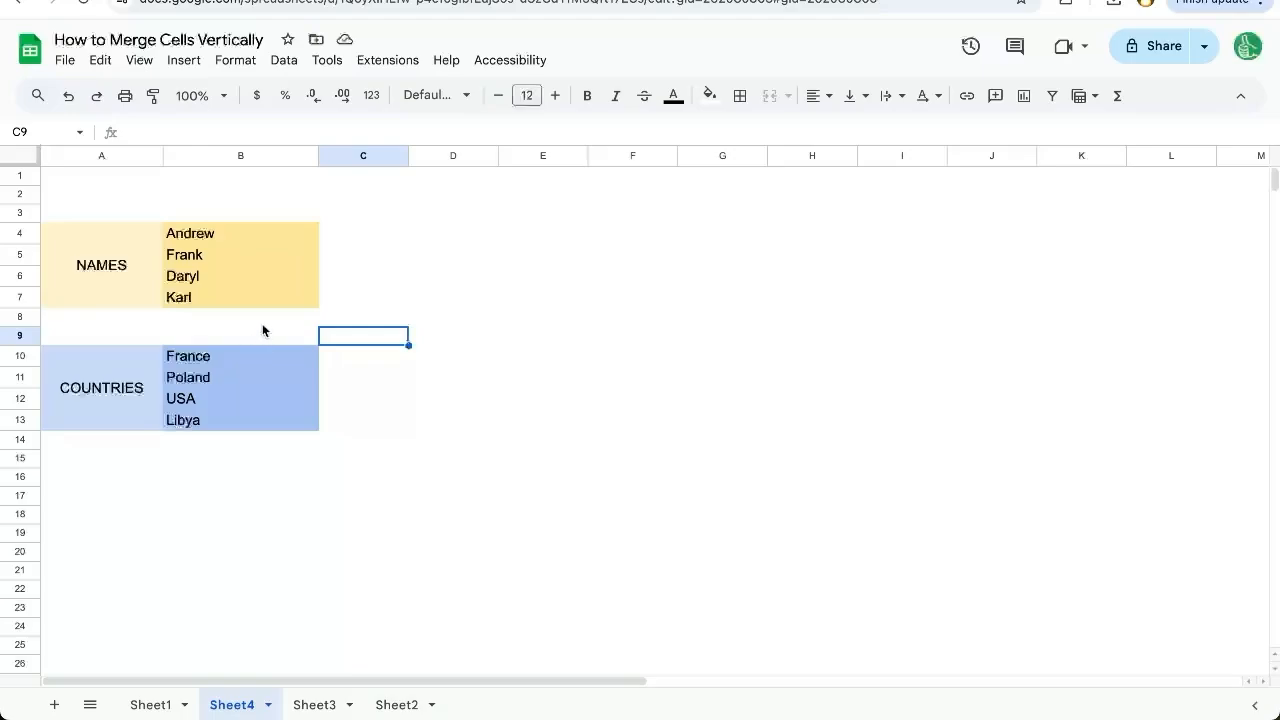
{"action": "mouse_move", "coordinate": [447, 196]}
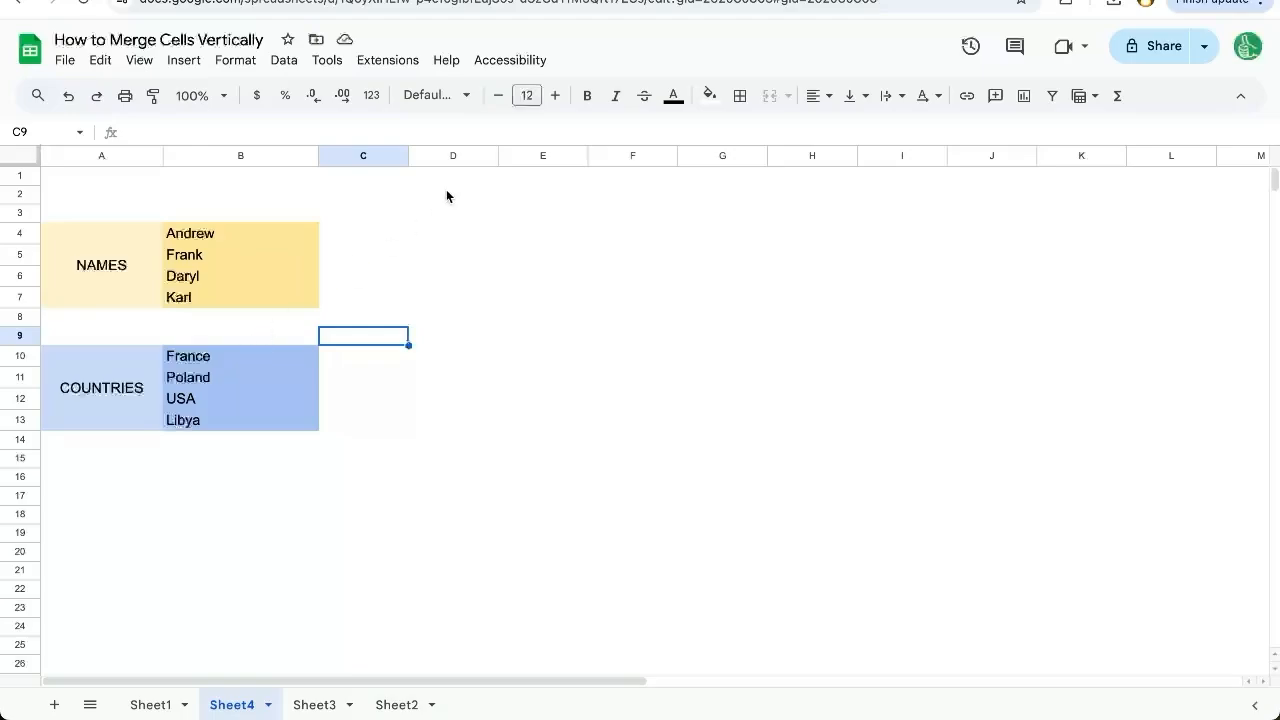